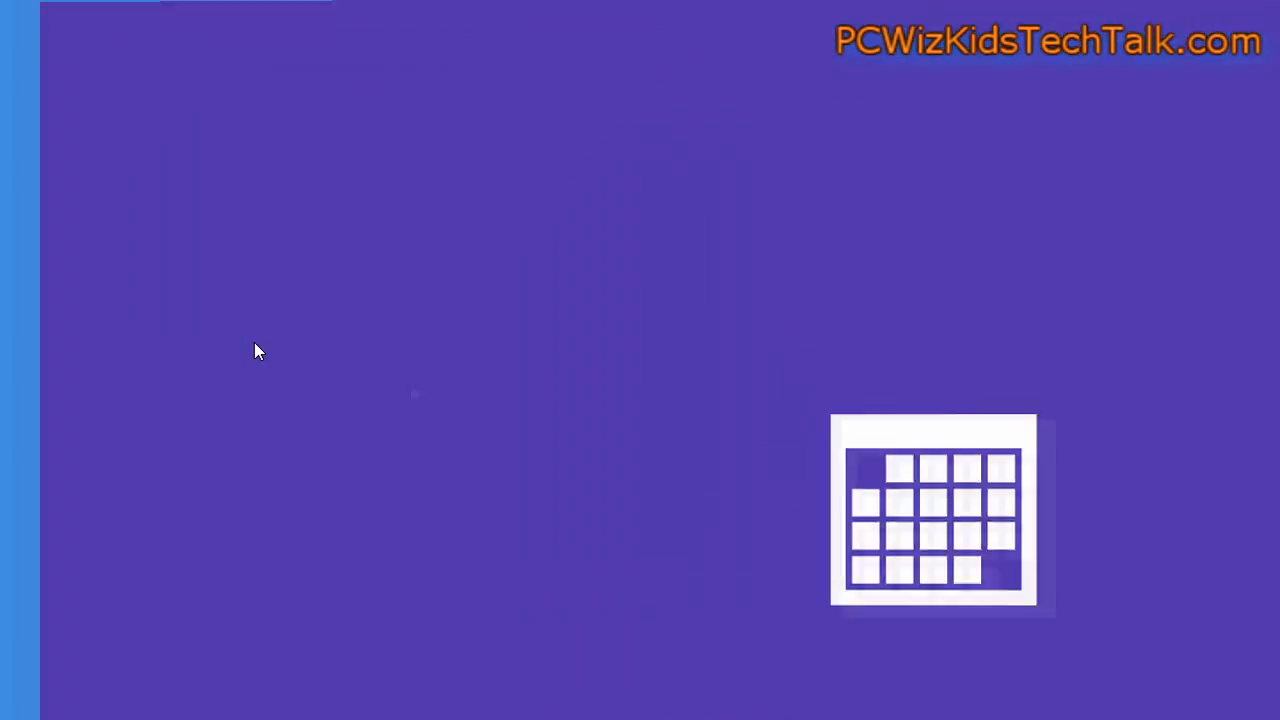
# Step: Launch Calendar from the Start screen tile to show September 2012
pyautogui.click(934, 510)
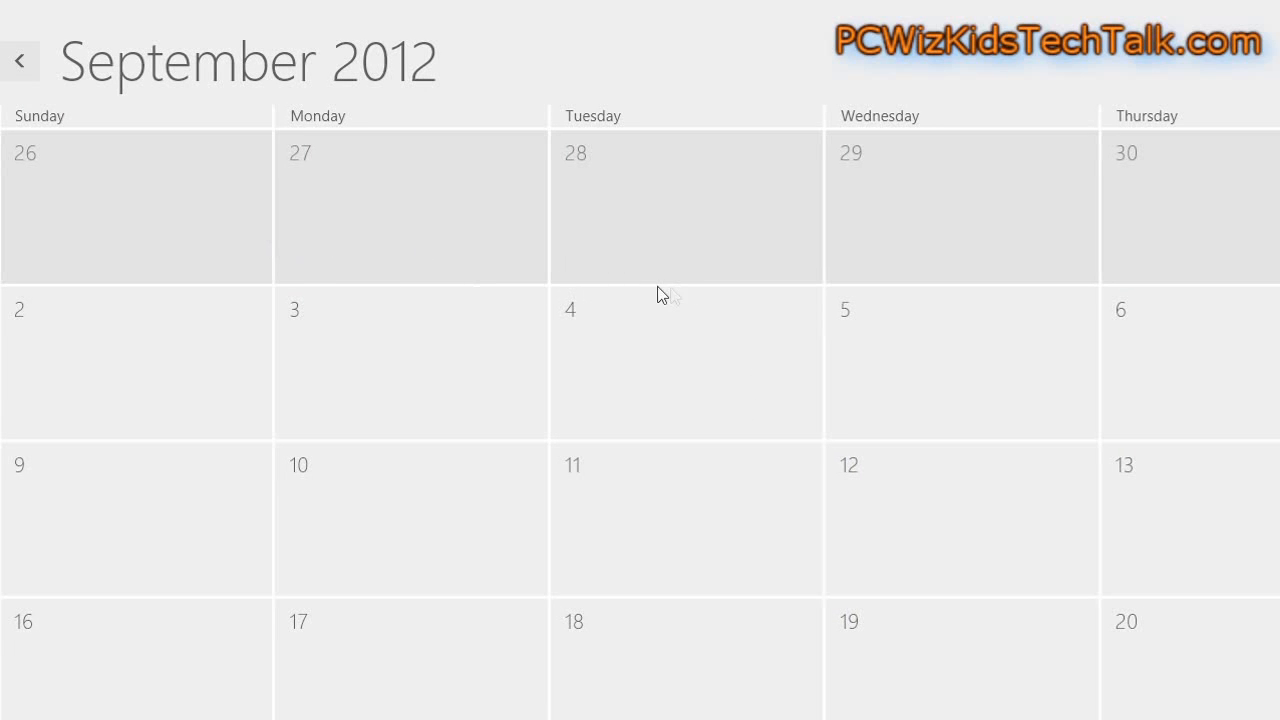
# Step: Create a 2 PM event on September 26 titled 'Test' with message 'hello'
pyautogui.click(135, 207)
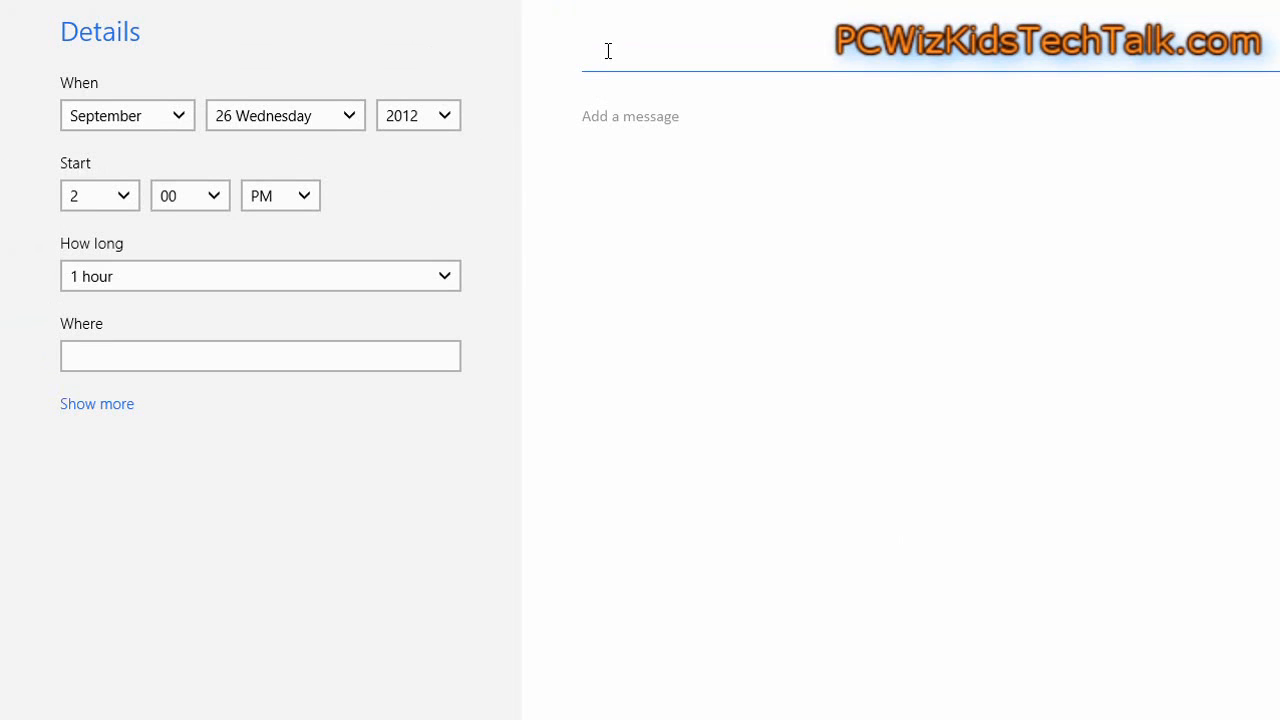
pyautogui.write('Test')
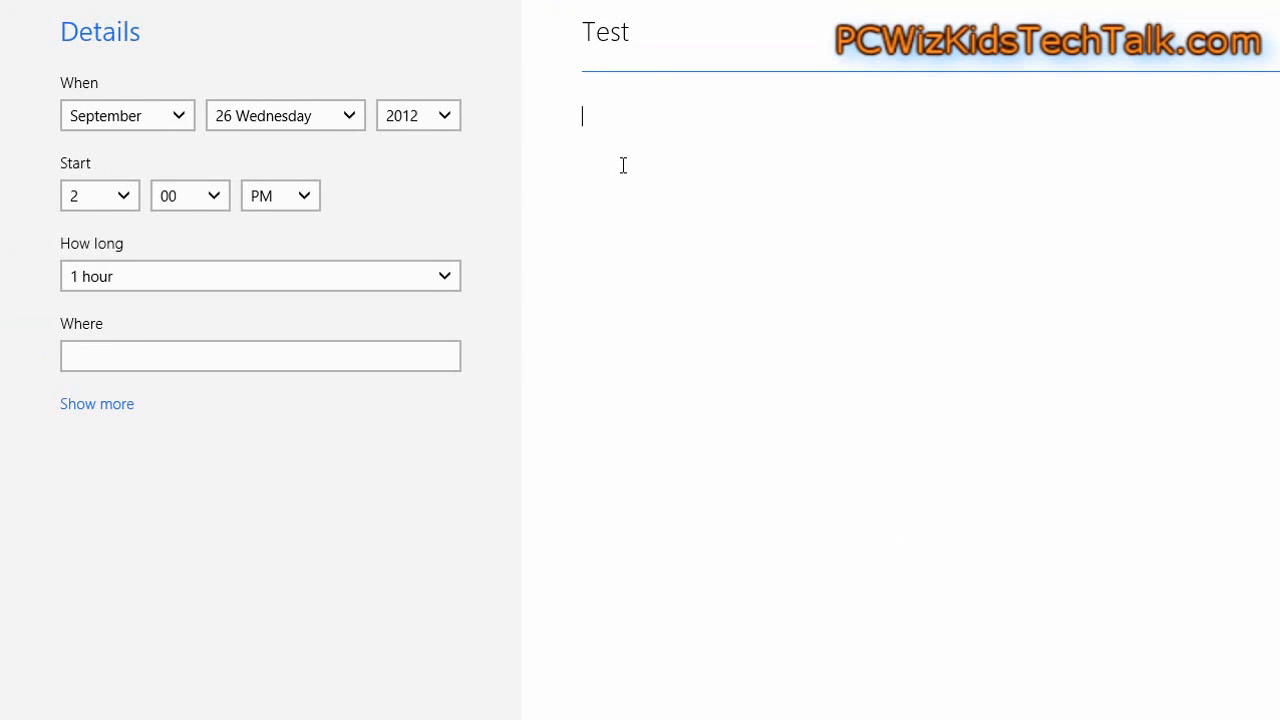
pyautogui.write('hello')
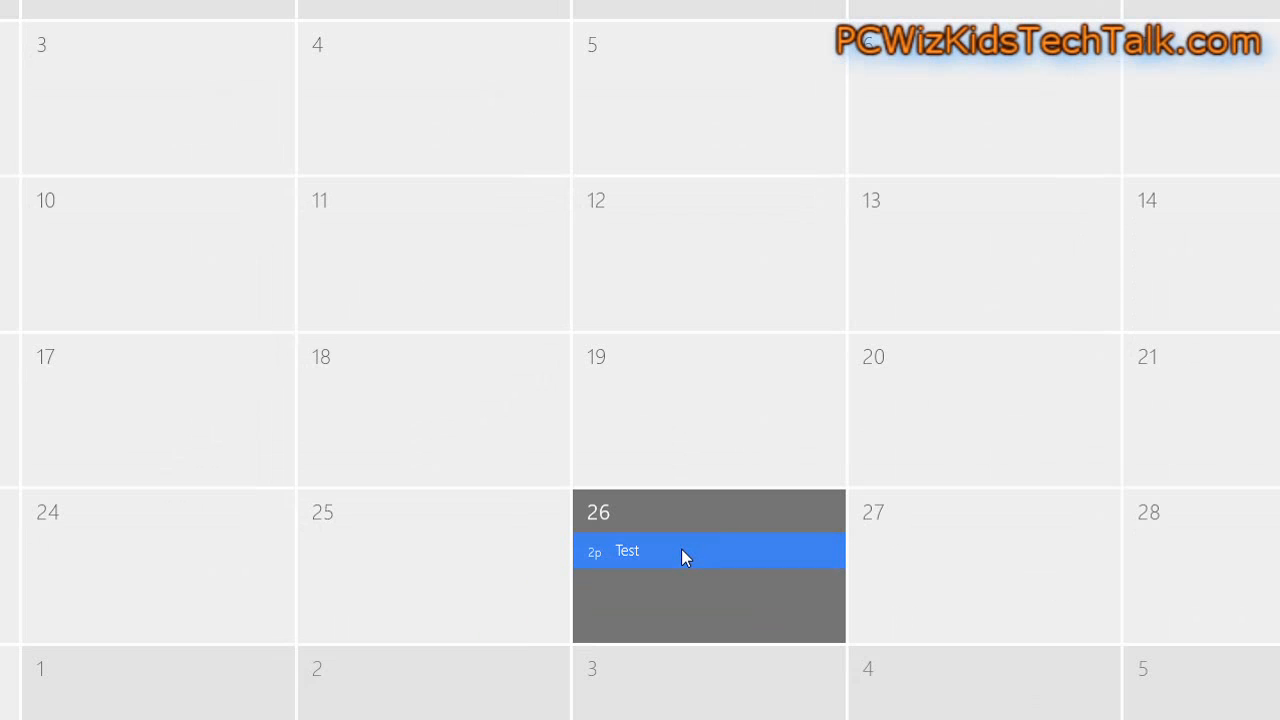
# Step: Start a new event on September 26, keeping the one-hour duration
pyautogui.click(685, 556)
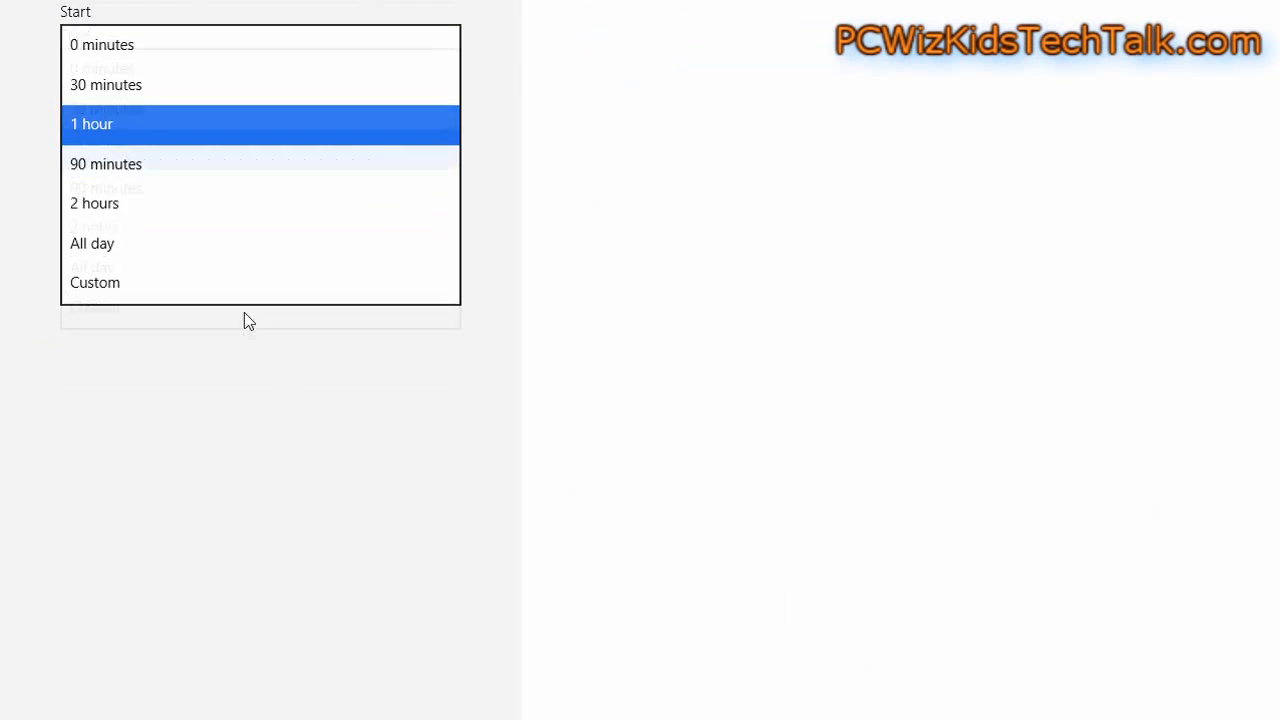
pyautogui.click(92, 123)
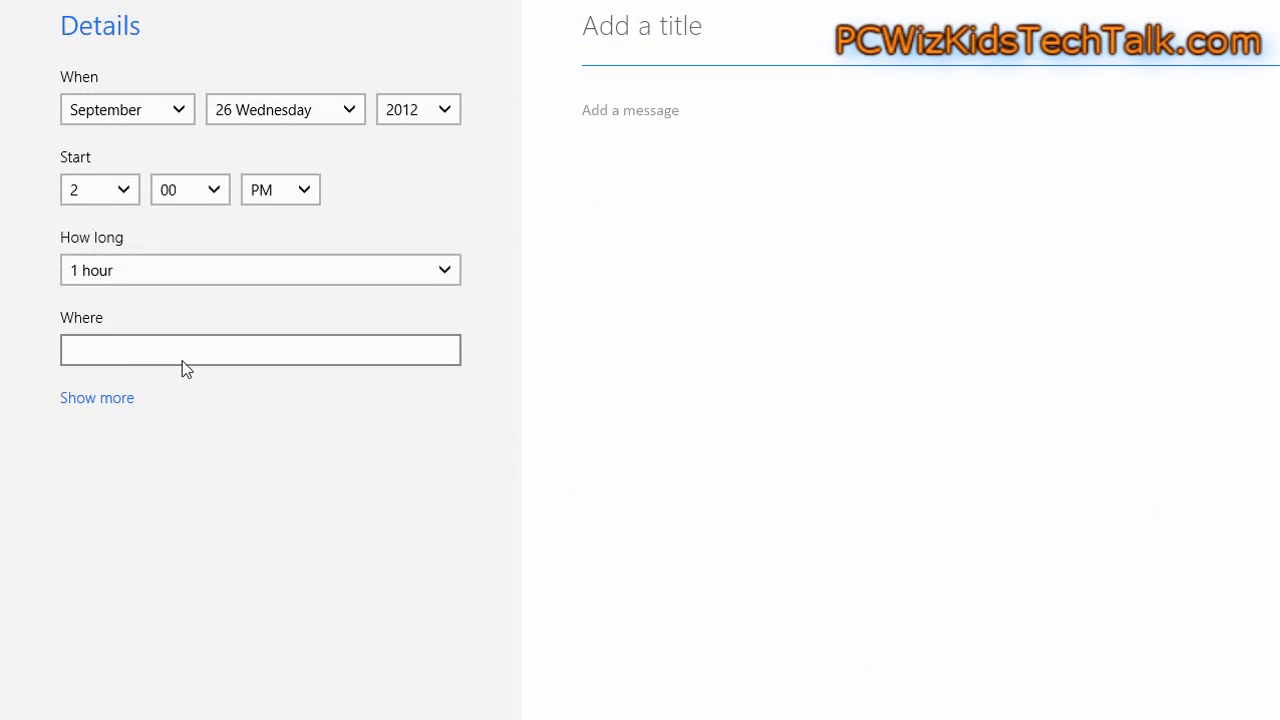
# Step: Expand 'Show more' and scroll to view How often, Reminder, Status, Who, Private
pyautogui.click(97, 397)
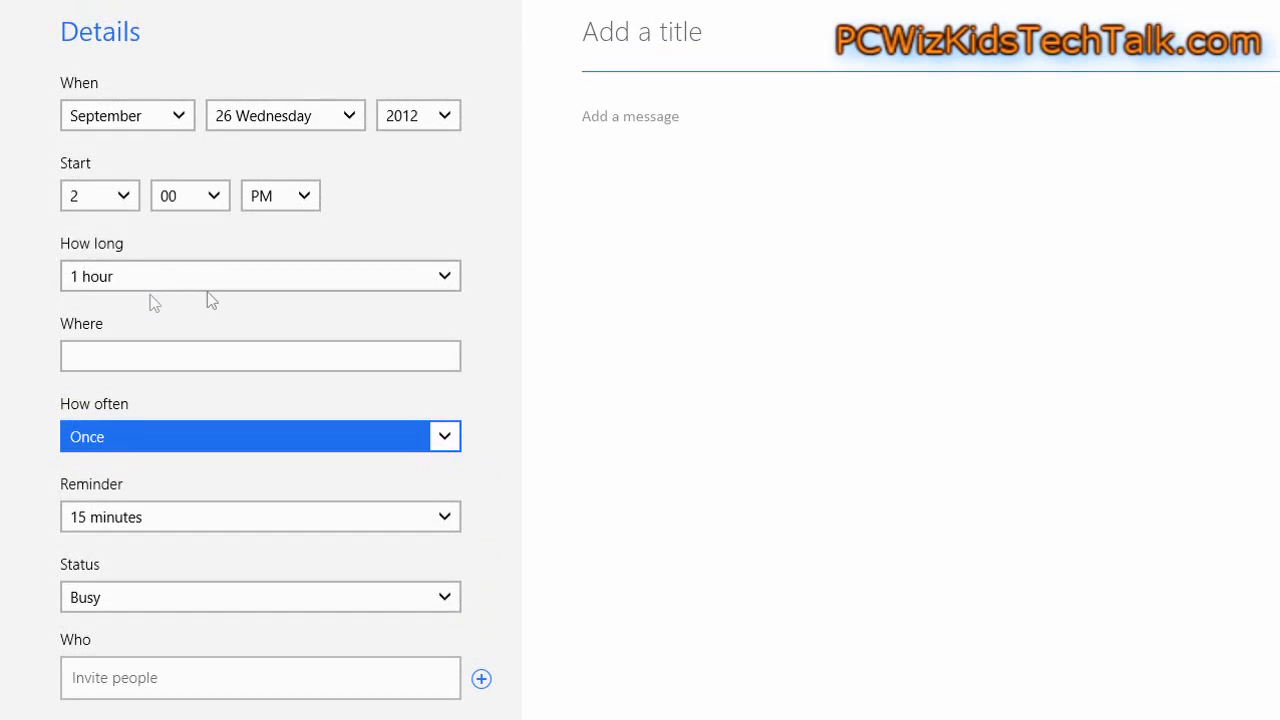
pyautogui.click(260, 276)
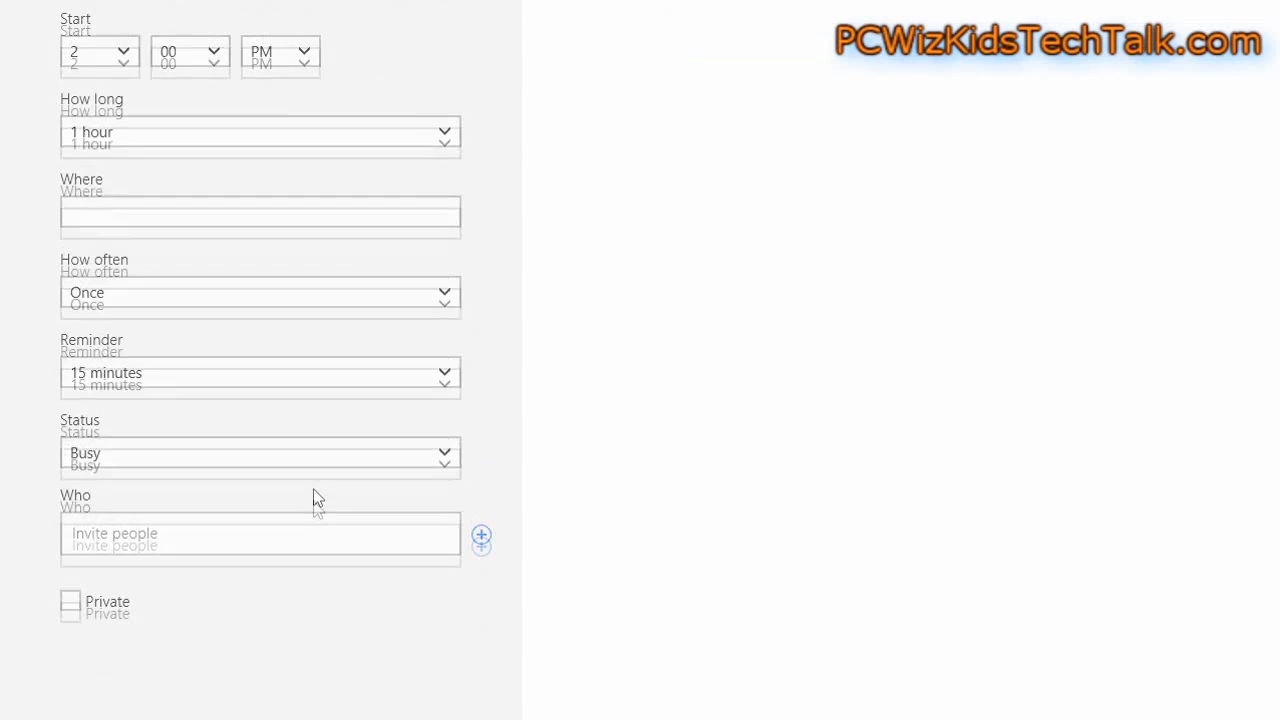
pyautogui.scroll(-3)
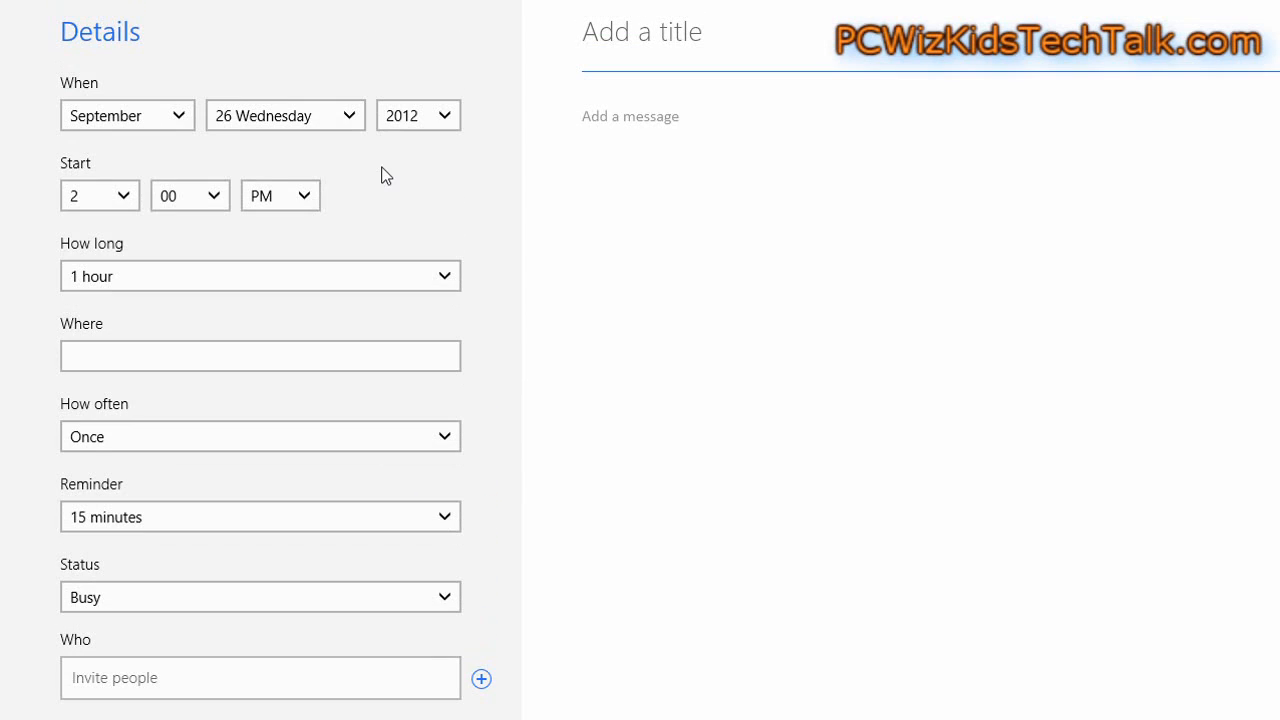
pyautogui.moveTo(419, 326)
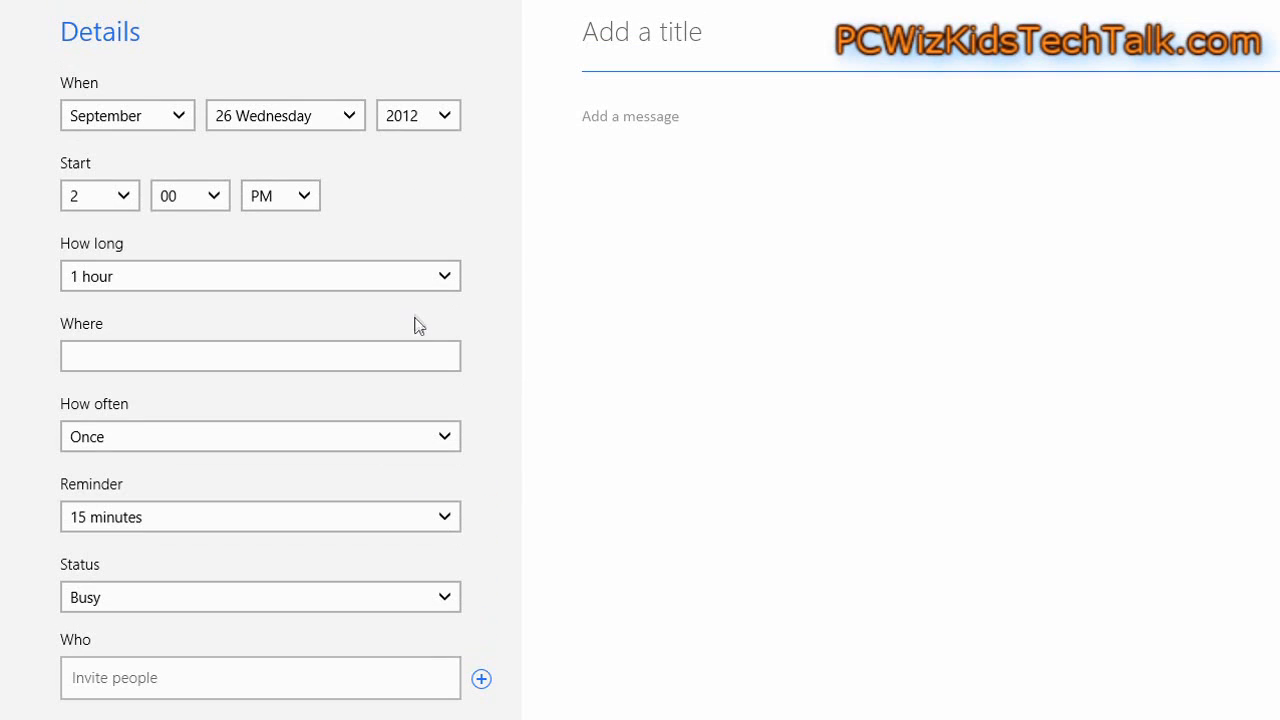
pyautogui.moveTo(509, 348)
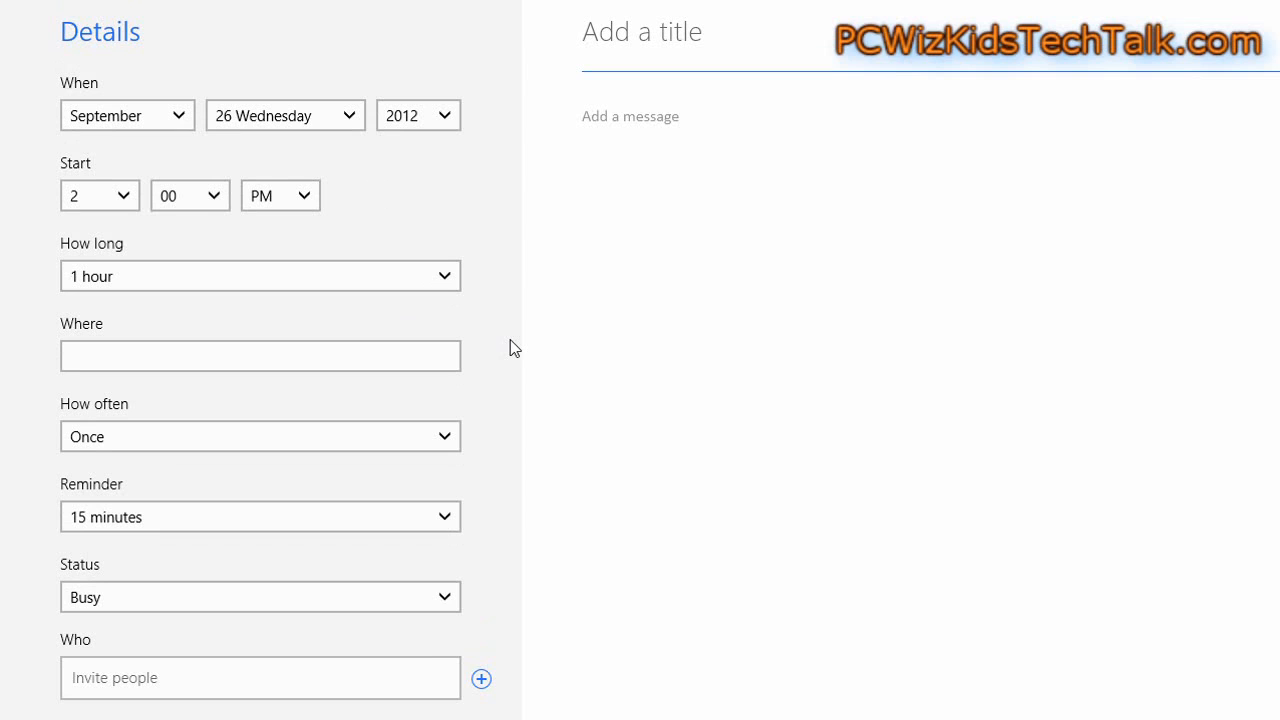